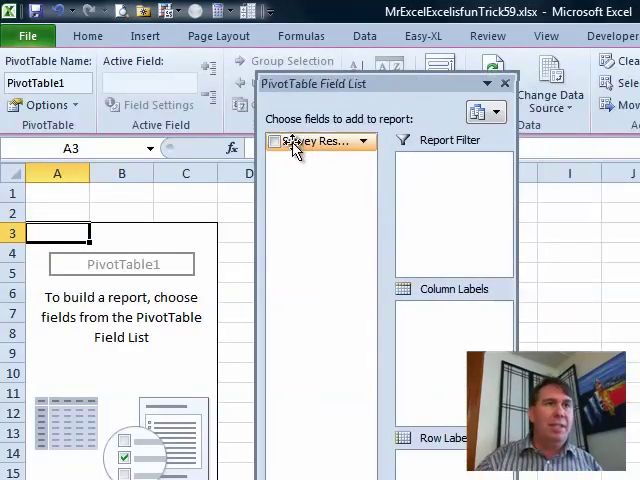
Step: Add the Survey Results field as pivot row labels, giving the answers in alphabetical order
click(276, 140)
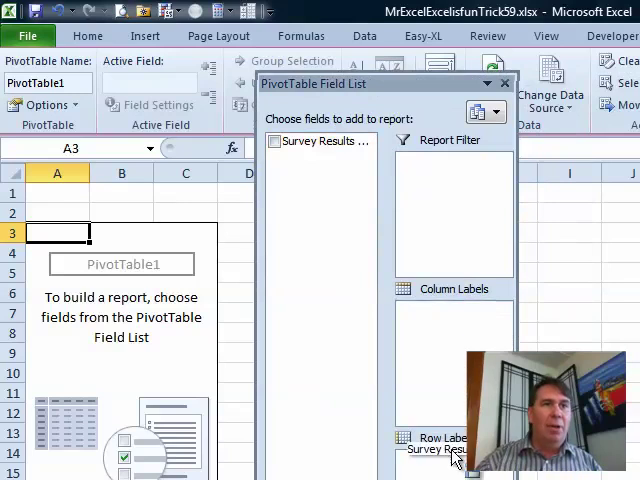
click(274, 140)
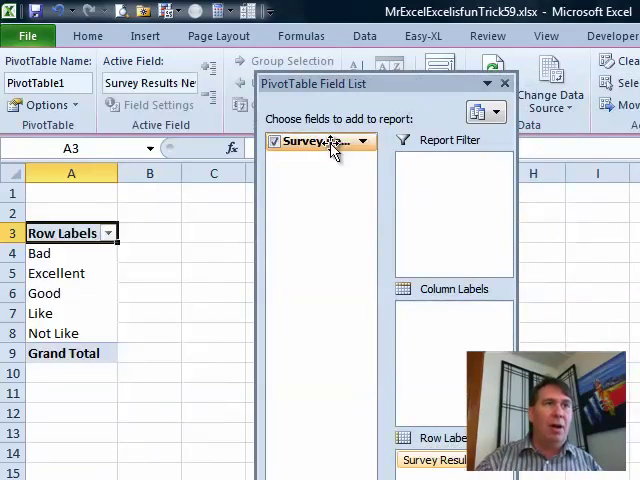
click(276, 140)
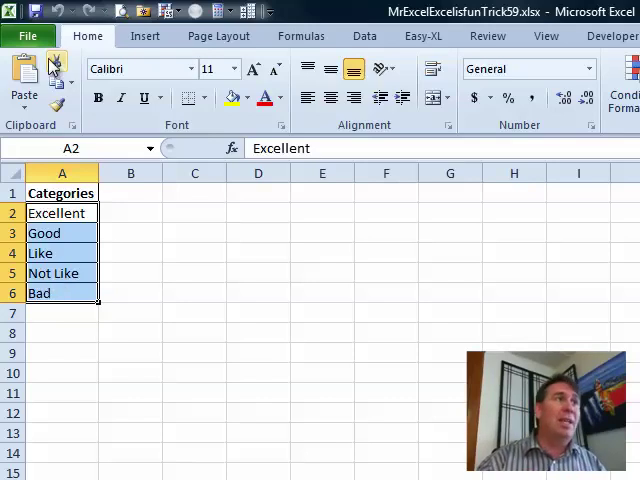
Step: Browse File > Options > Advanced down to the custom list settings
click(28, 36)
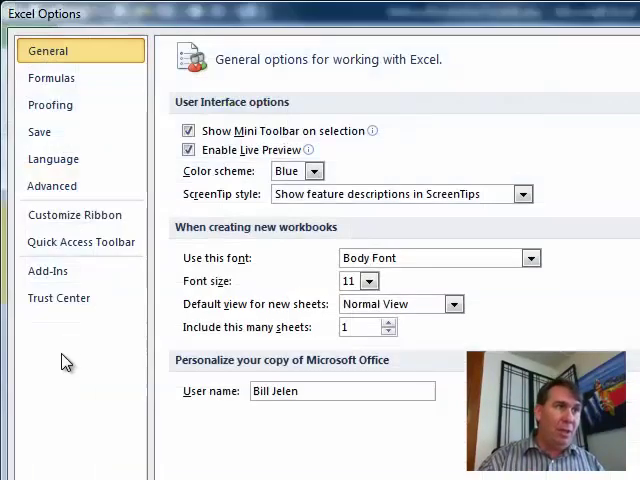
click(52, 186)
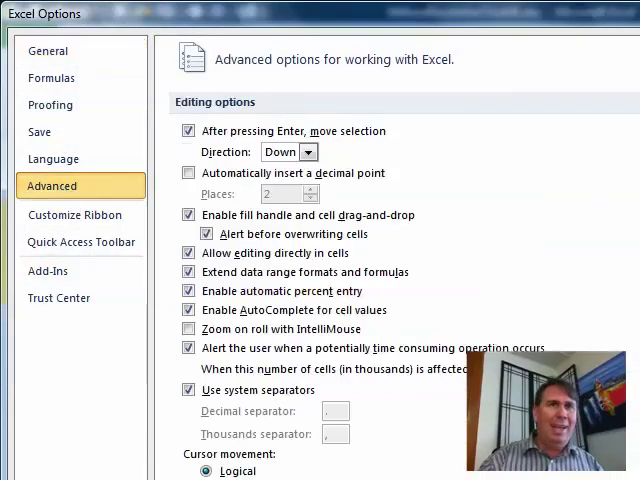
scroll(down, 3)
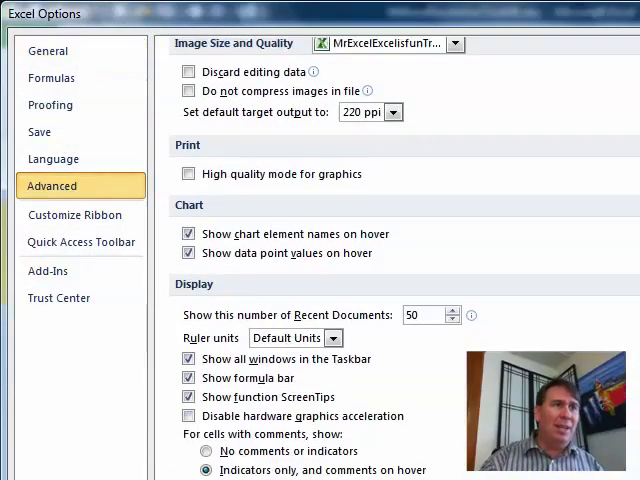
scroll(down, 3)
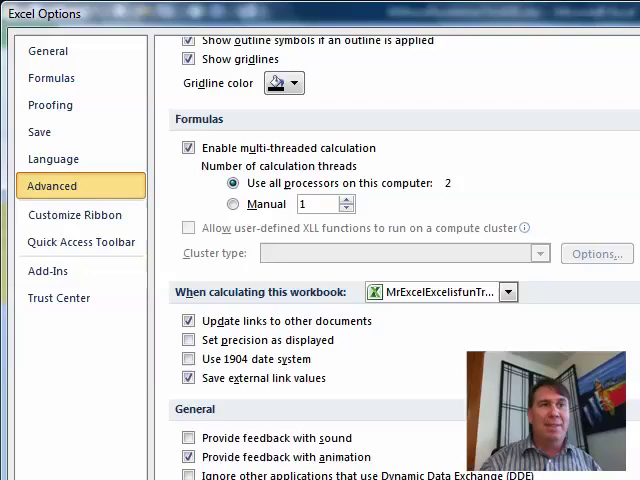
scroll(down, 3)
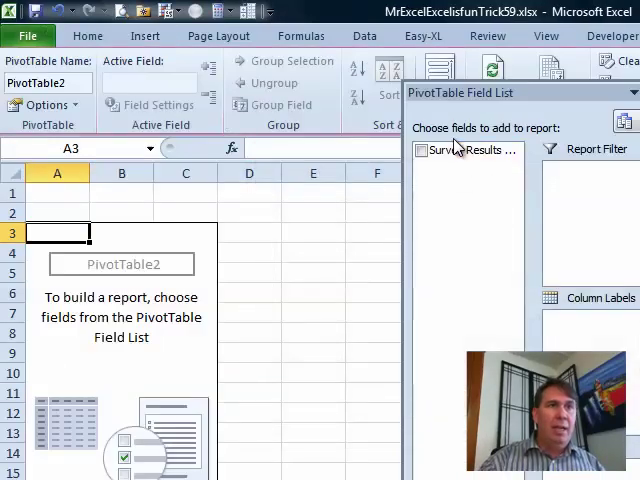
Step: Add Survey Results as rows and values, and rename the count heading to FREQUENCY
click(420, 148)
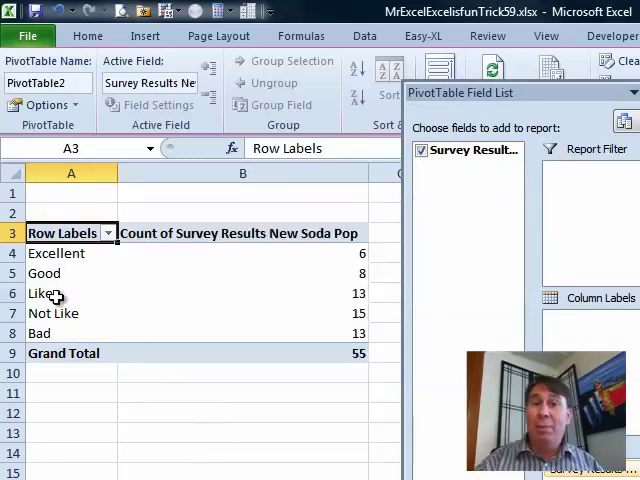
mouse_move(40, 292)
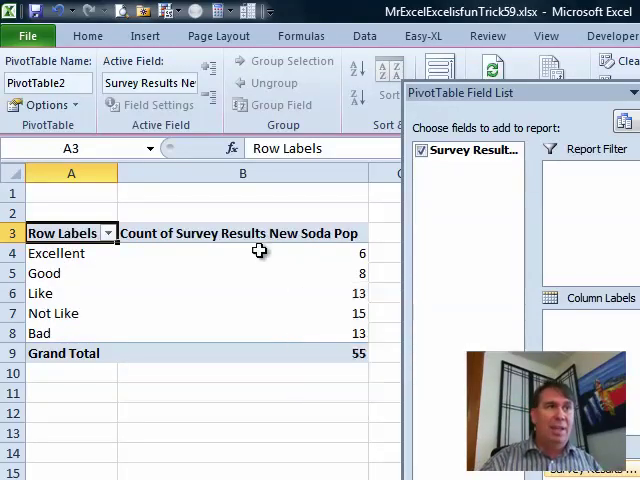
click(242, 232)
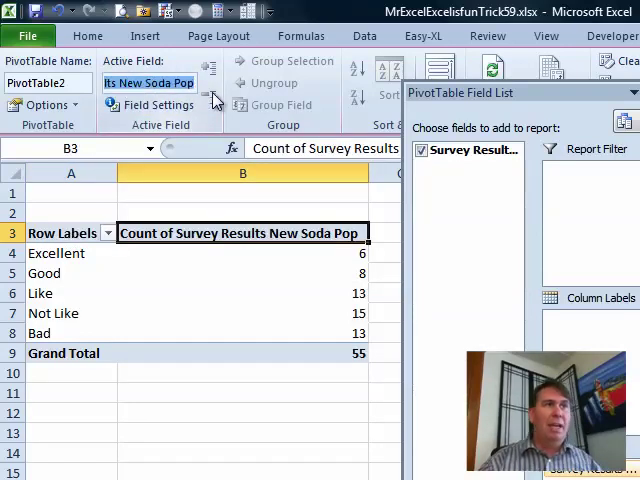
text(Frequency)
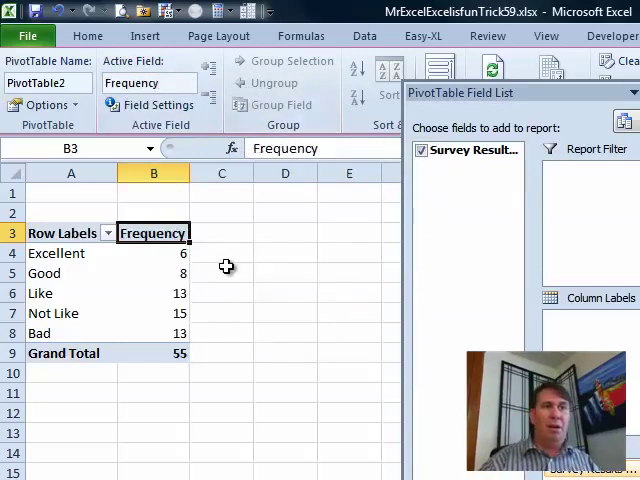
mouse_move(264, 264)
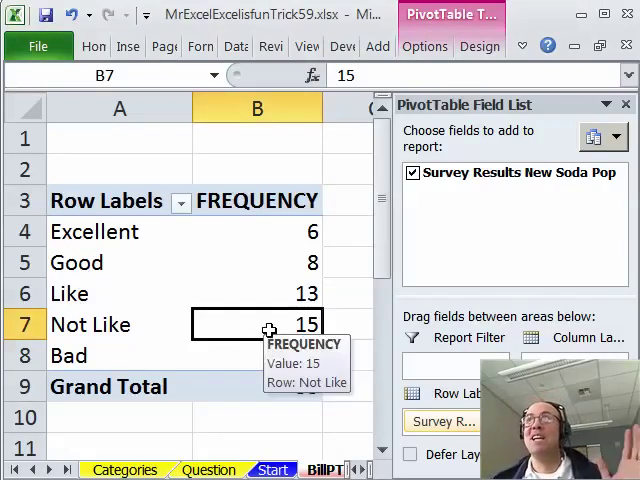
click(350, 416)
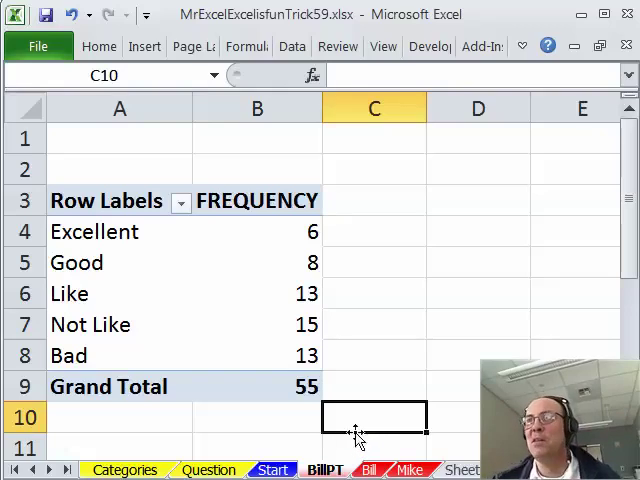
Step: Name the range A2:A6 on the Categories sheet Categories from its top-row heading
click(408, 468)
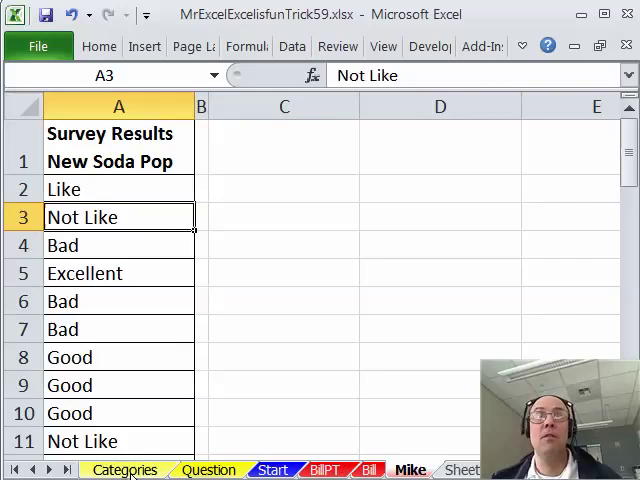
click(124, 468)
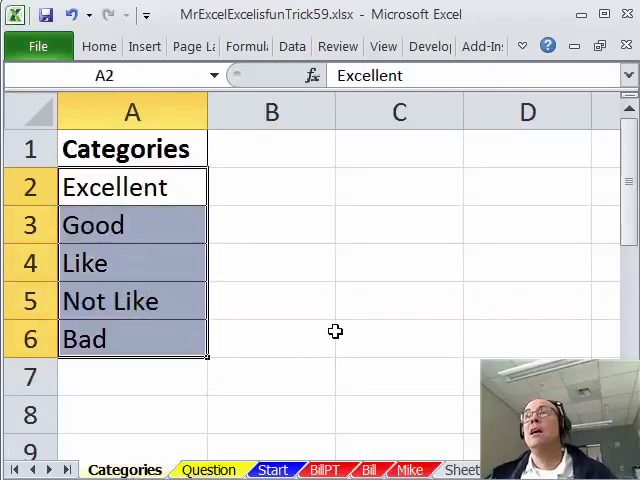
click(272, 300)
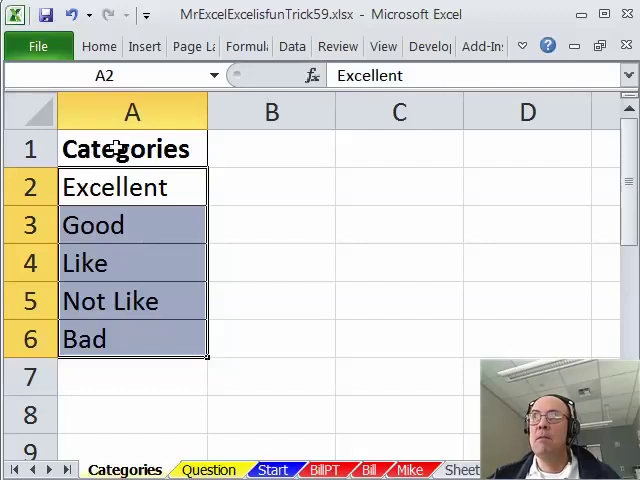
click(132, 148)
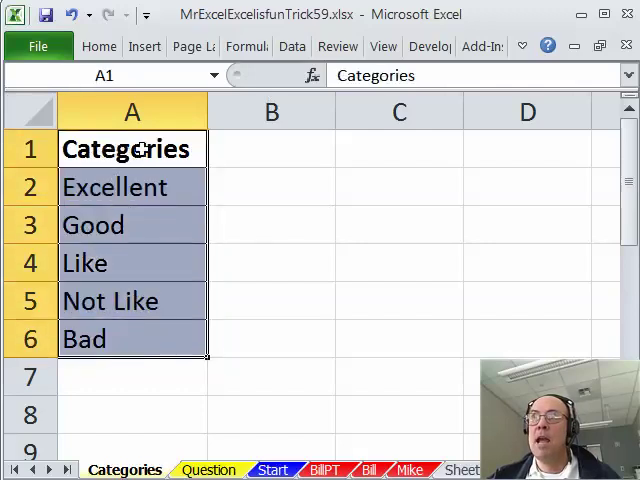
mouse_move(148, 216)
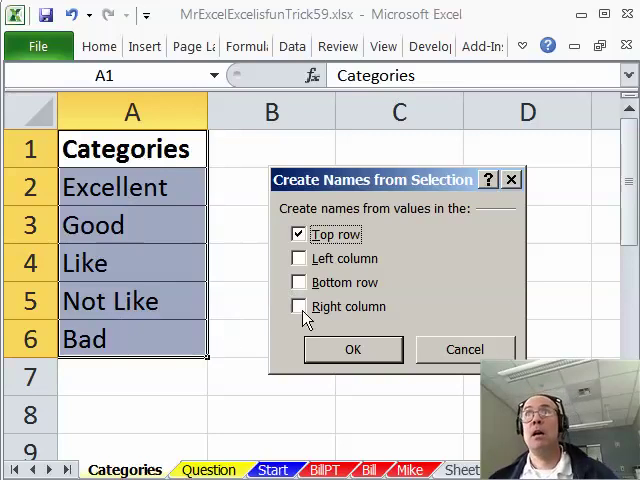
click(352, 348)
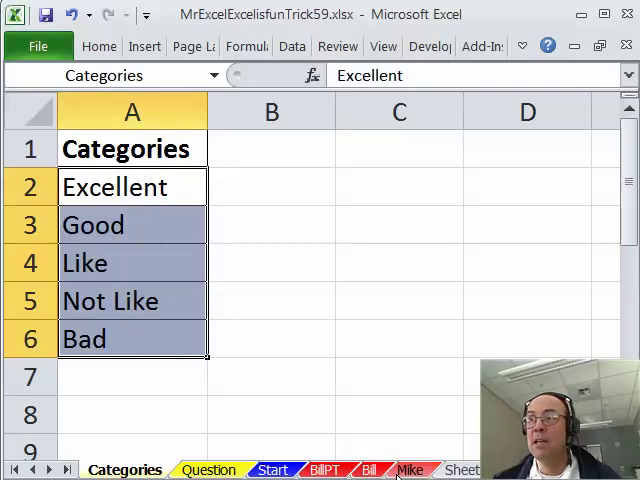
Step: Paste the survey heading into C1 and fill C2:C6 with the array formula =Categories
click(408, 468)
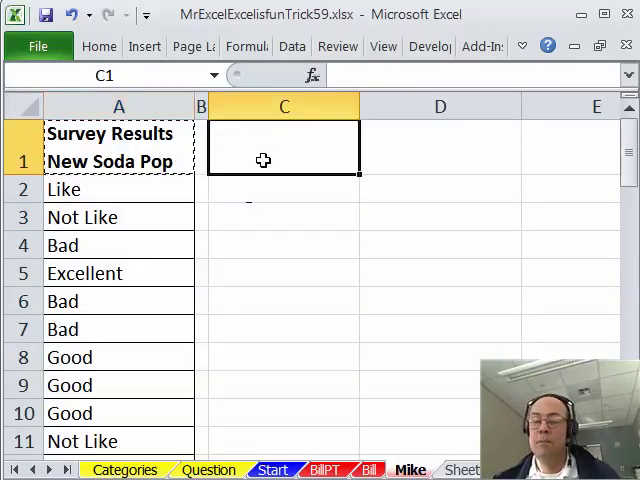
key(ctrl+v)
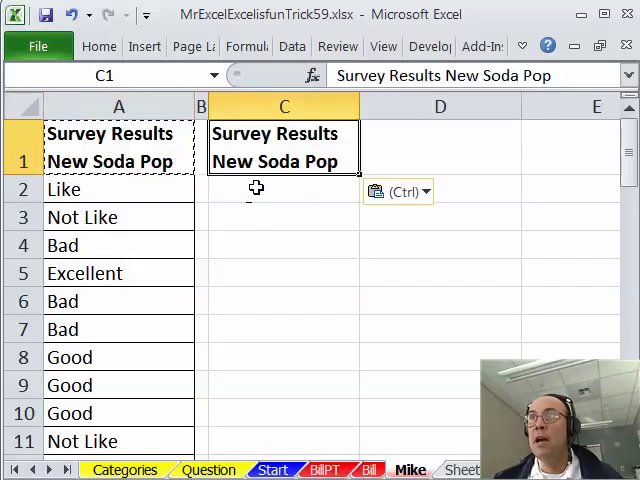
click(284, 188)
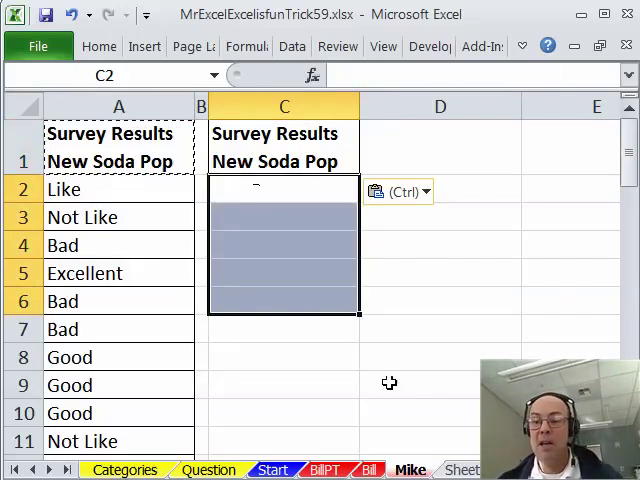
text(=)
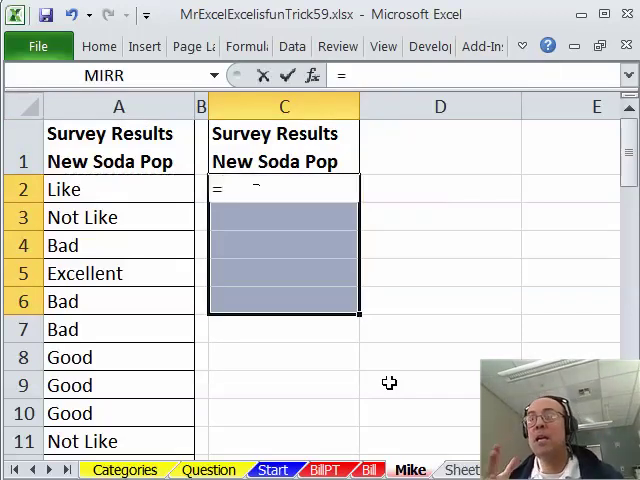
key(f3)
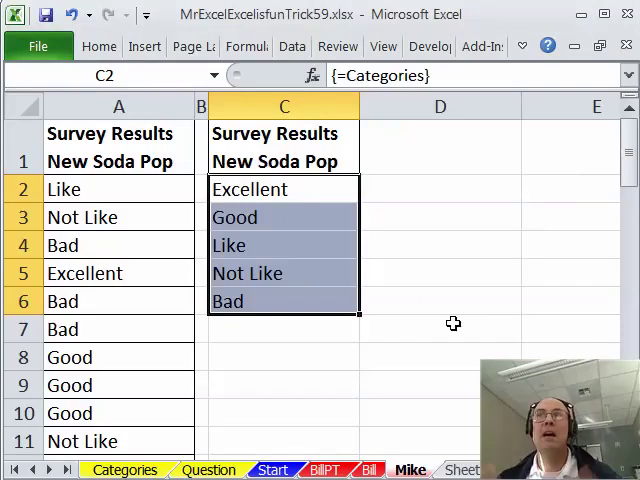
mouse_move(368, 270)
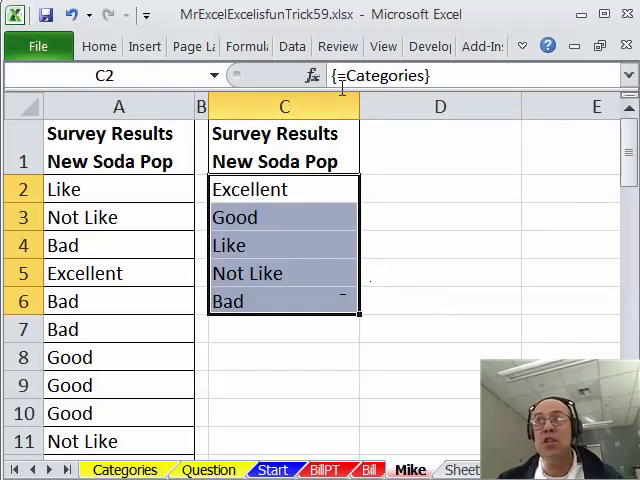
mouse_move(344, 84)
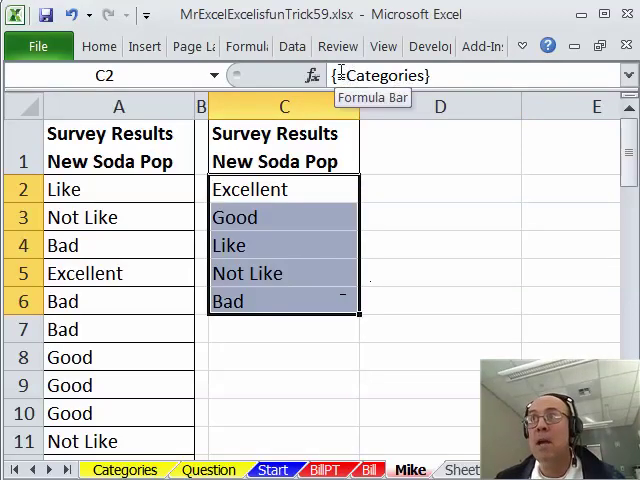
mouse_move(472, 128)
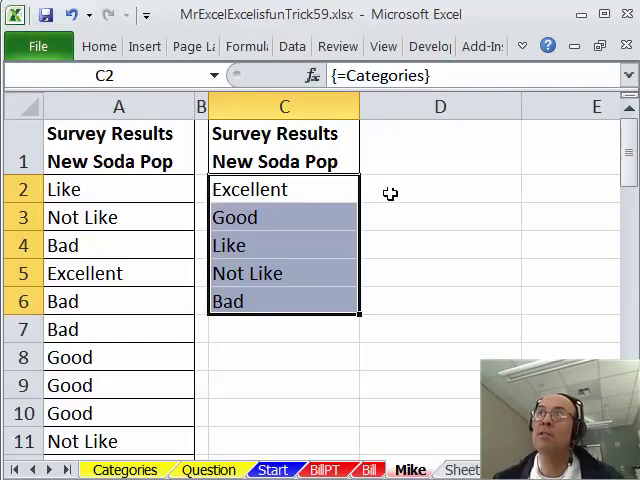
mouse_move(392, 196)
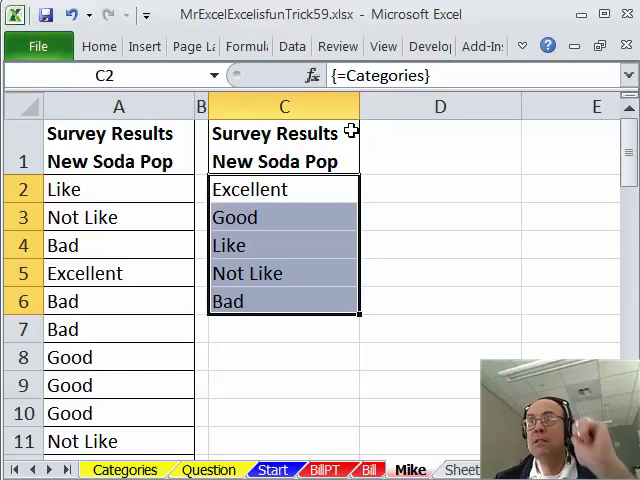
Step: Label D1 with the heading Frequency
text(Fre)
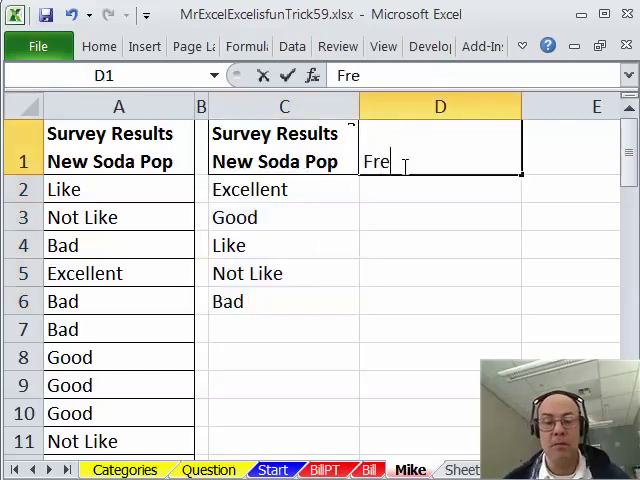
text(quency)
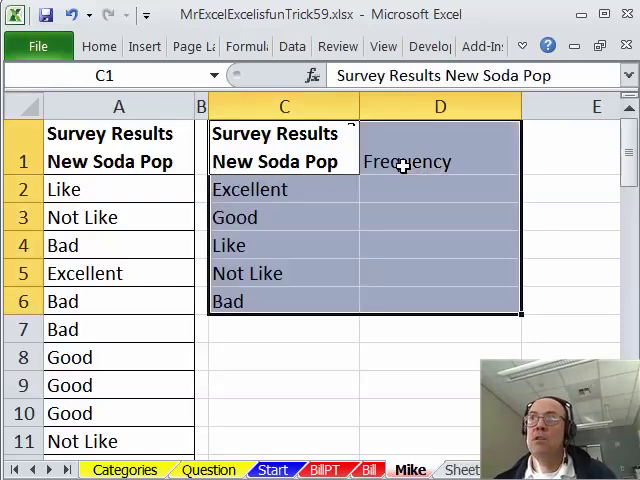
Step: Shade D2:D6 green and fill them with =COUNTIF($A$2:$A$56,C2), returning 6, 8, 13, 15, 13
click(98, 46)
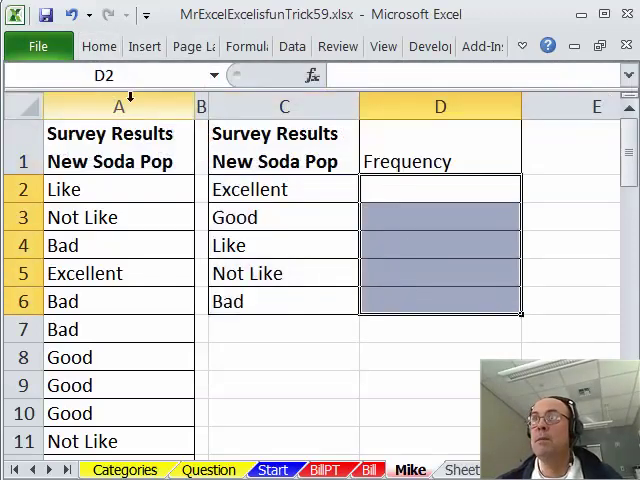
click(440, 160)
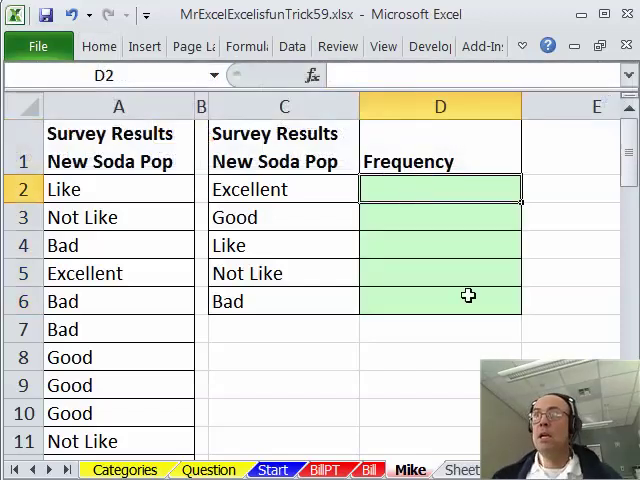
text(=count)
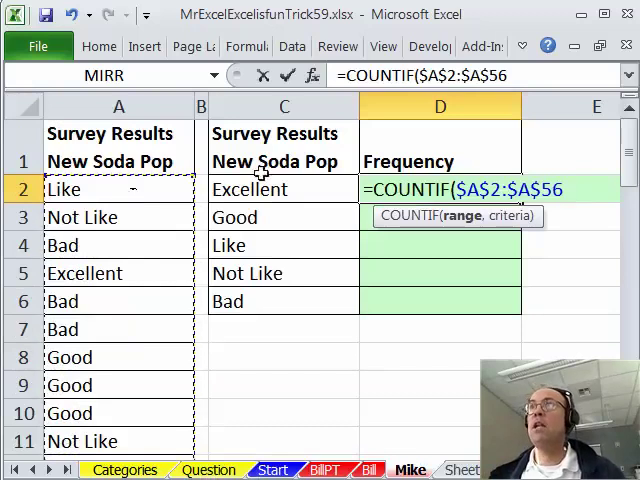
text(,C2)
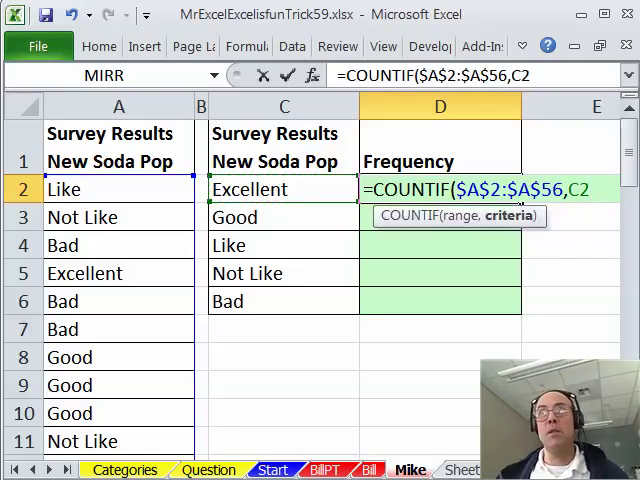
key(Enter)
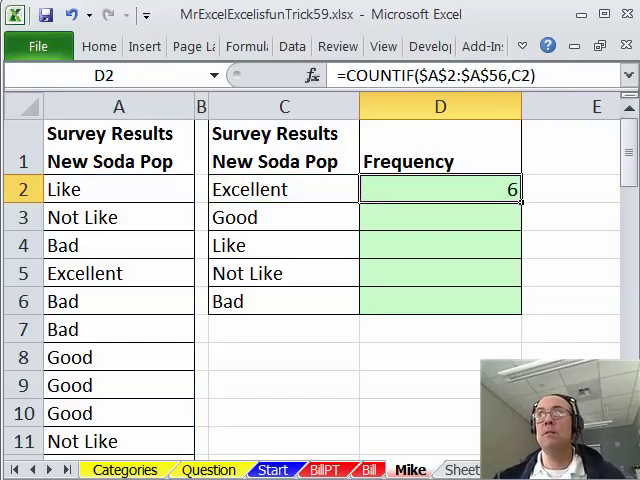
mouse_move(552, 228)
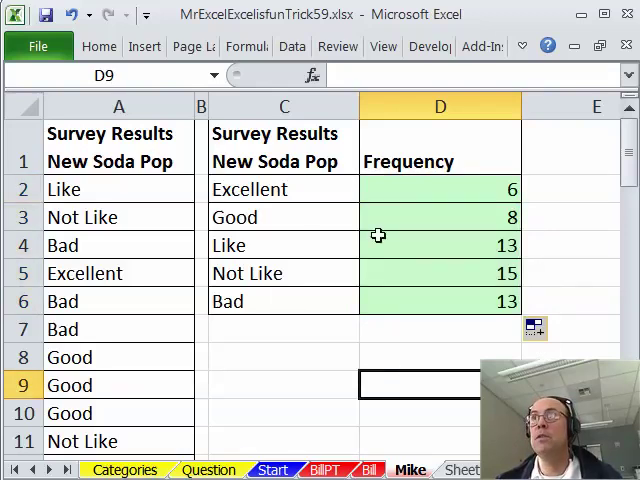
mouse_move(468, 280)
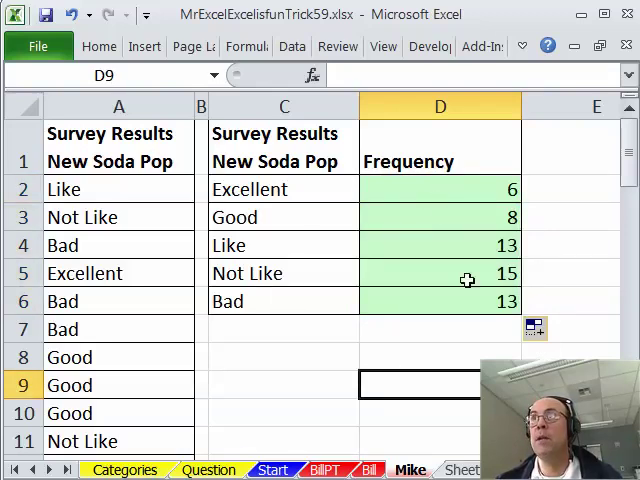
Step: Review the COUNTIF formulas for Not Like, Bad and Like
click(440, 272)
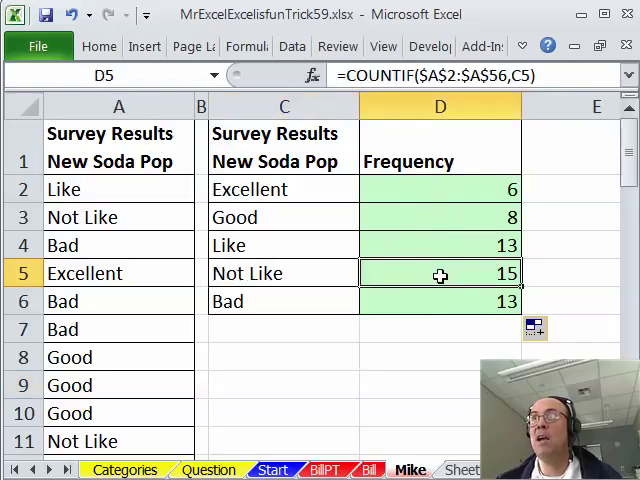
click(440, 300)
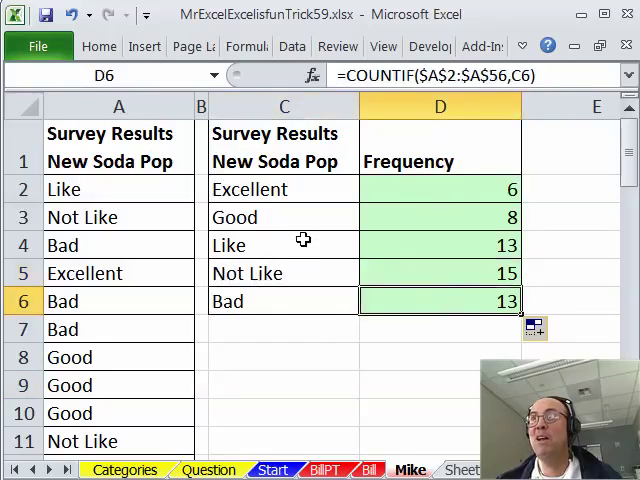
click(440, 244)
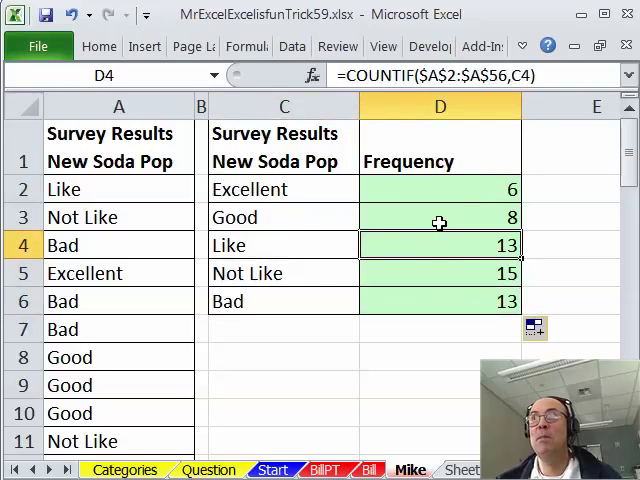